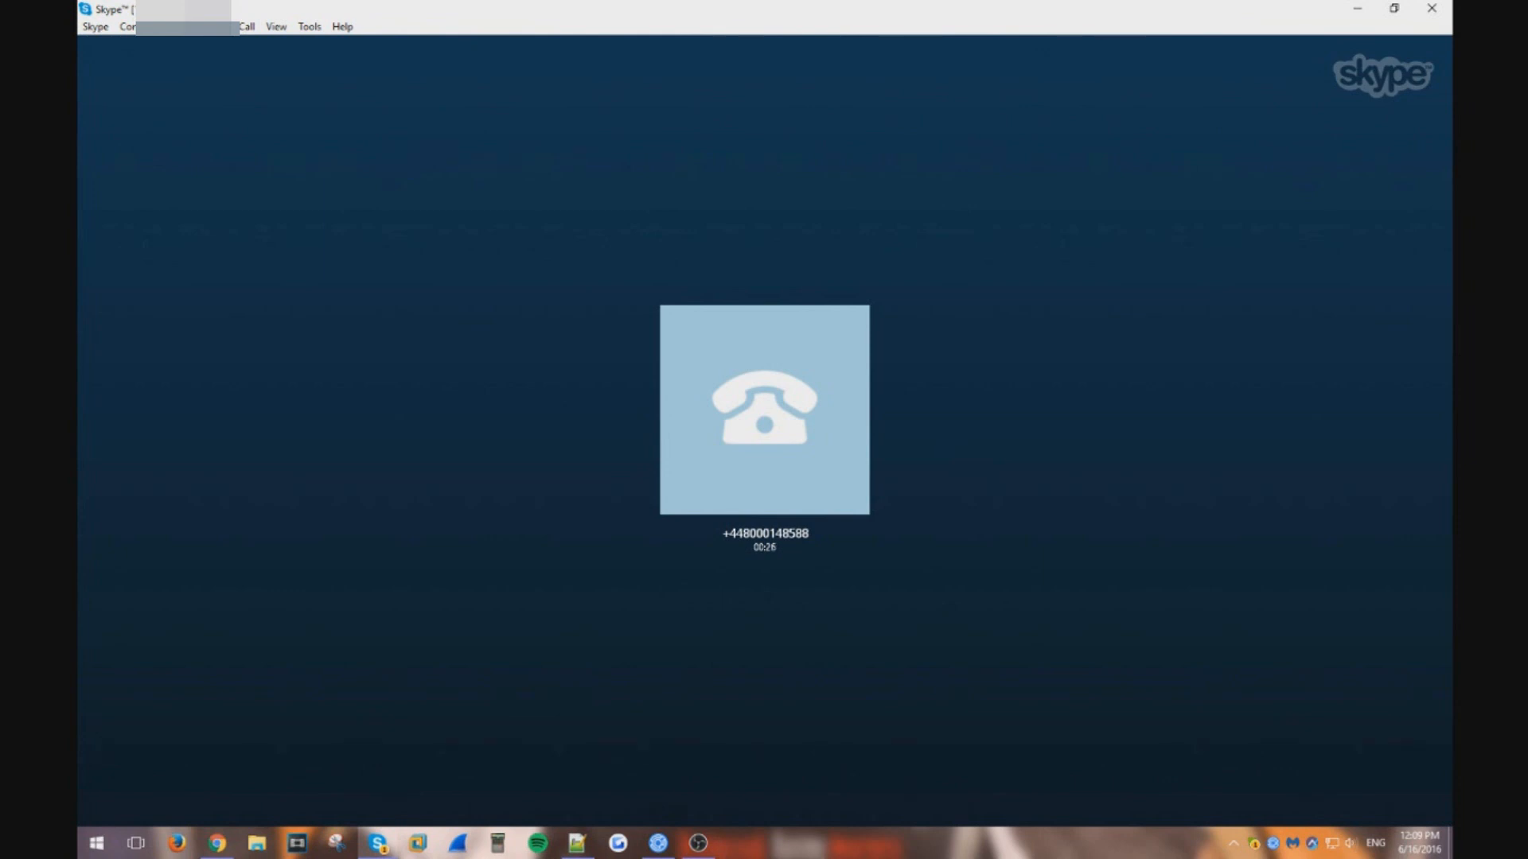
mouse_move(404, 326)
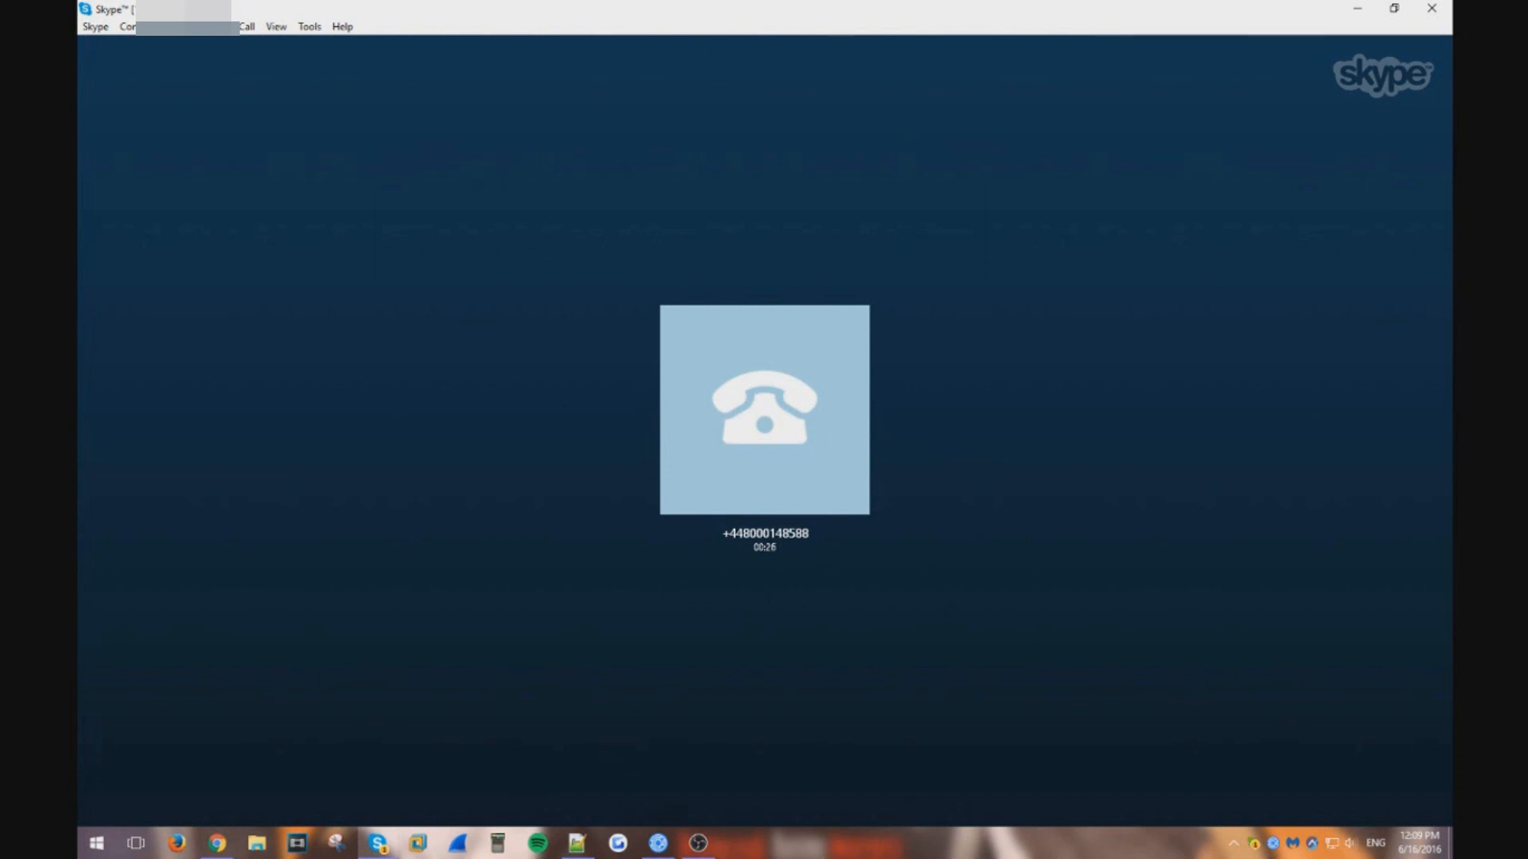
mouse_move(404, 326)
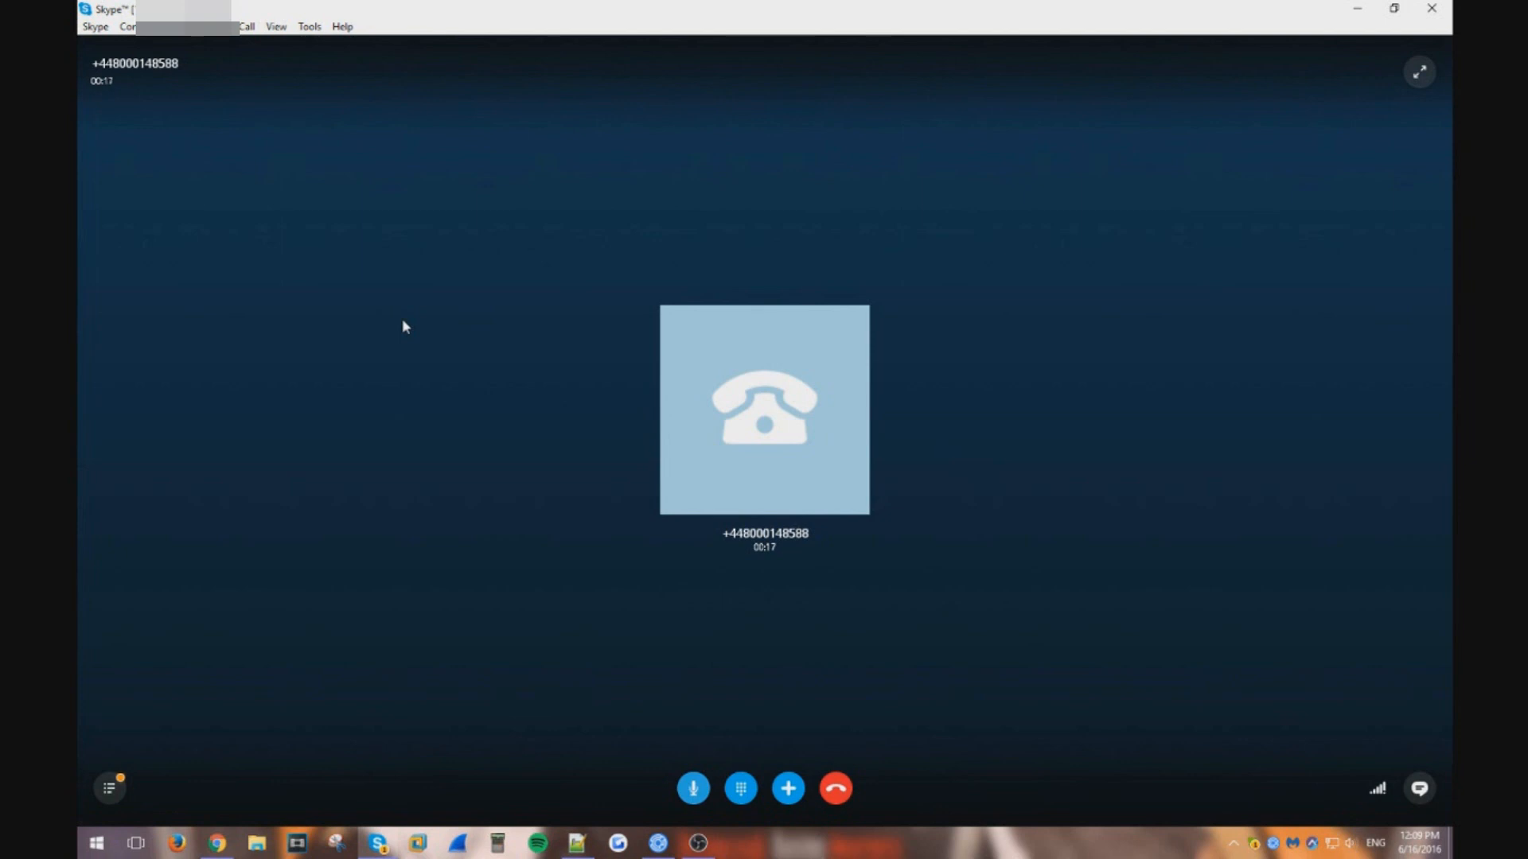